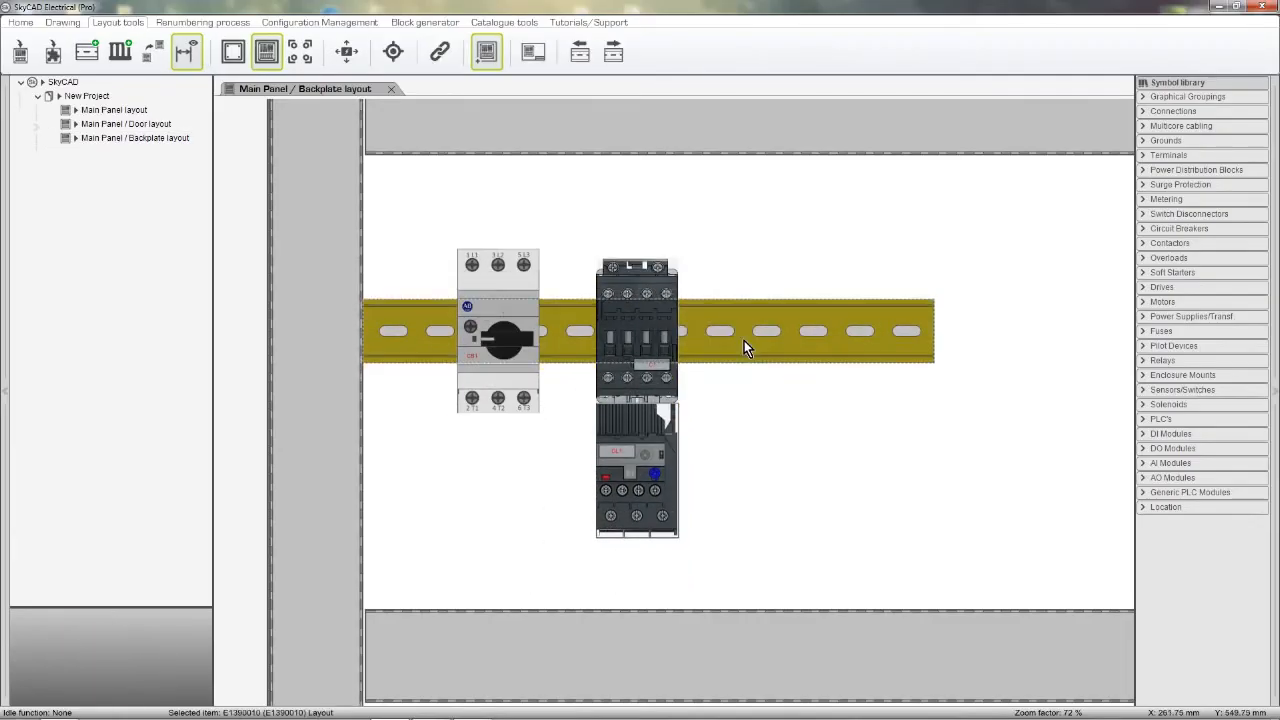
Open the Panel1 / Door layout, then close the Navigation tools tutorial to reveal the 'Got a question?' forum
click(346, 51)
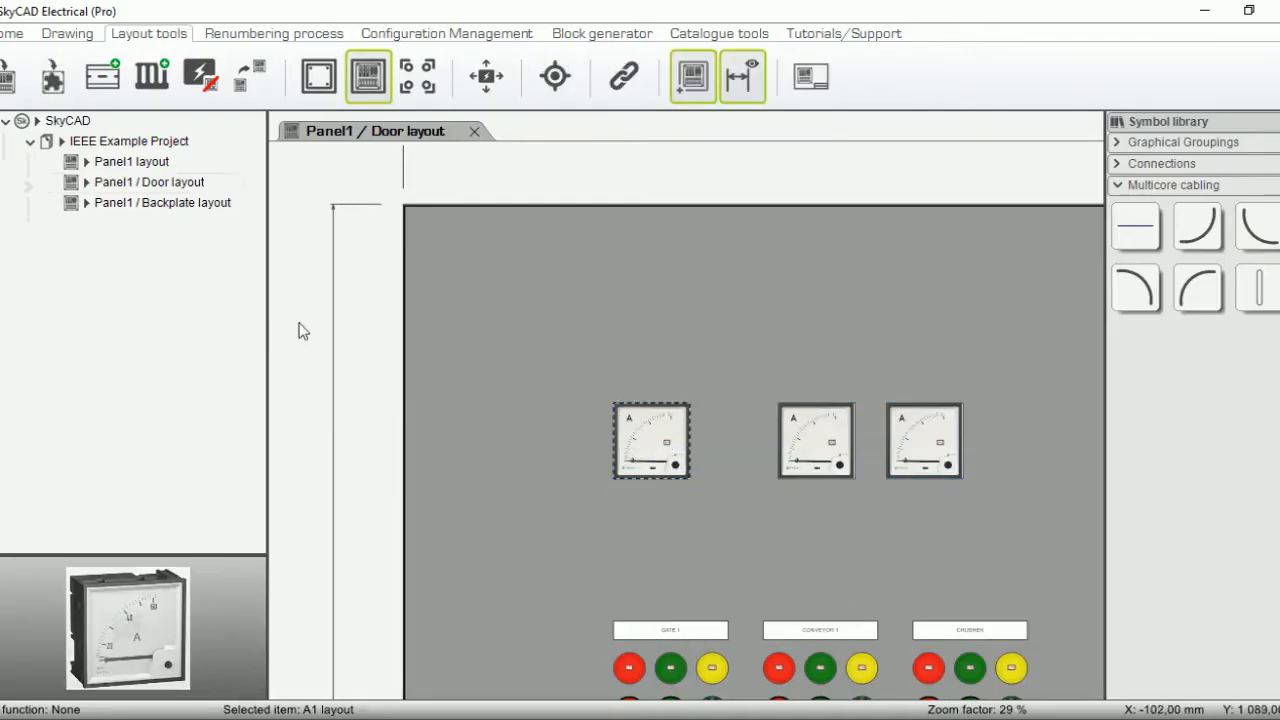
click(368, 75)
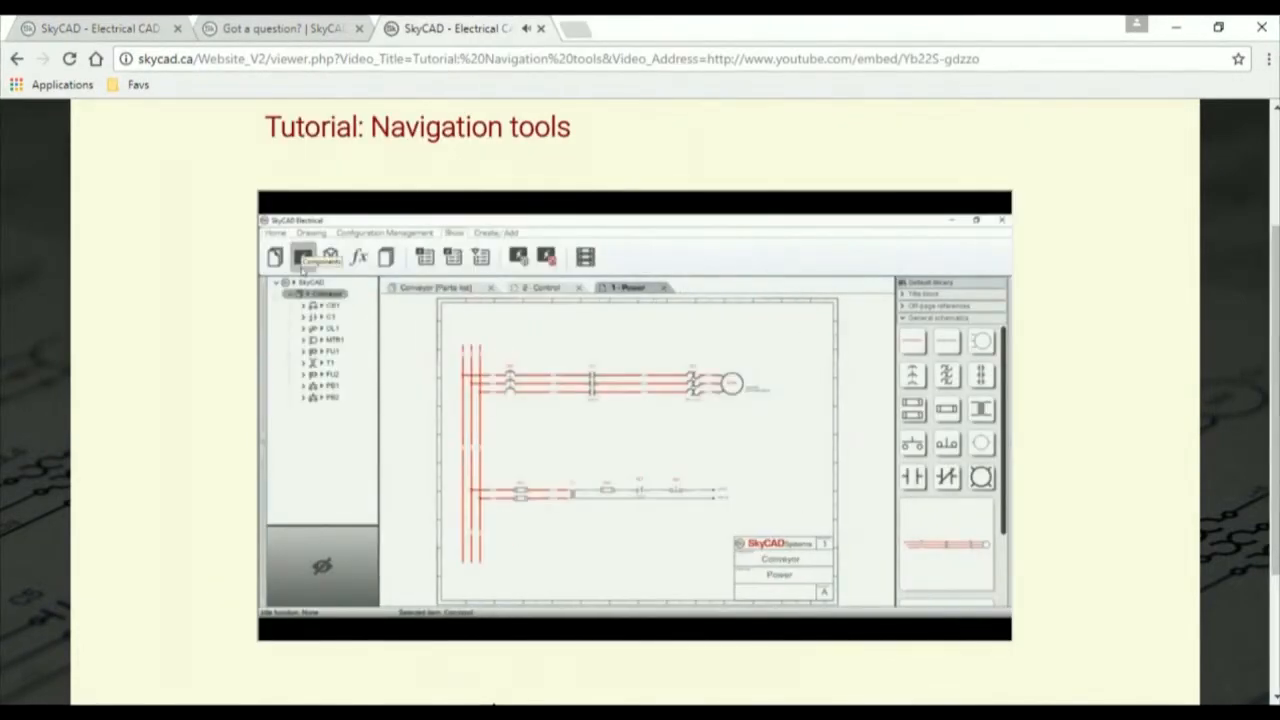
click(280, 28)
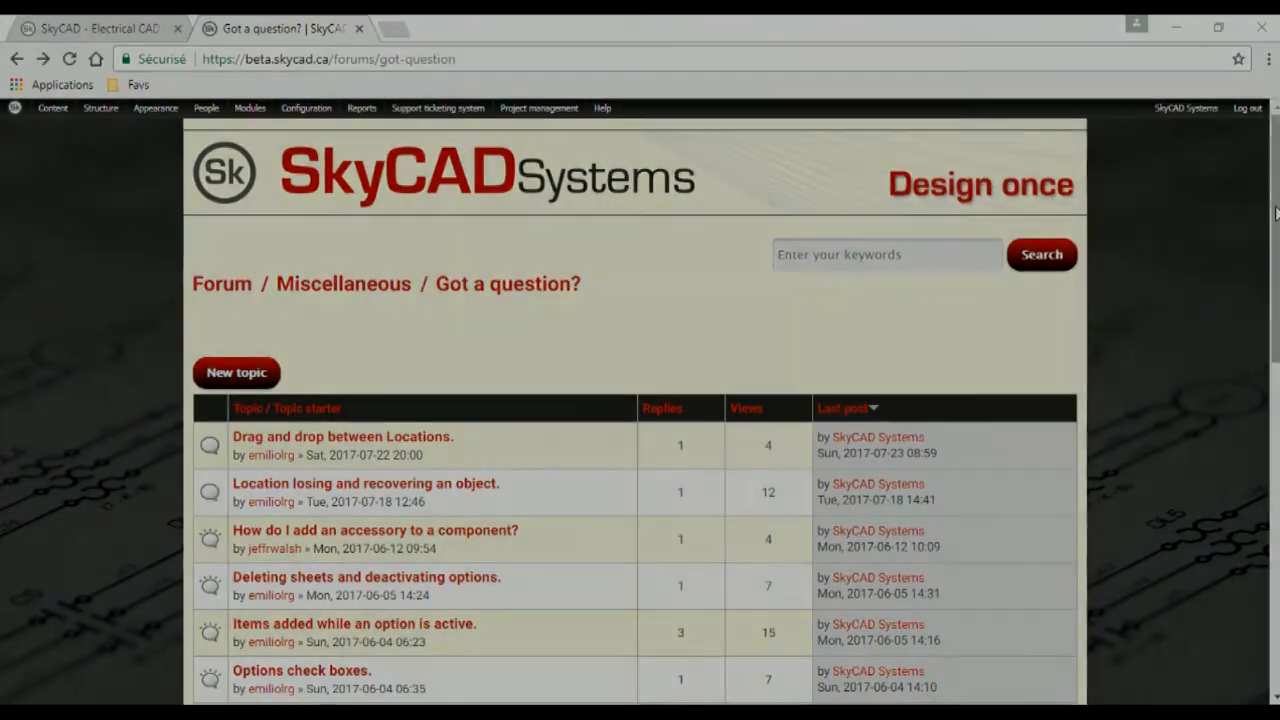